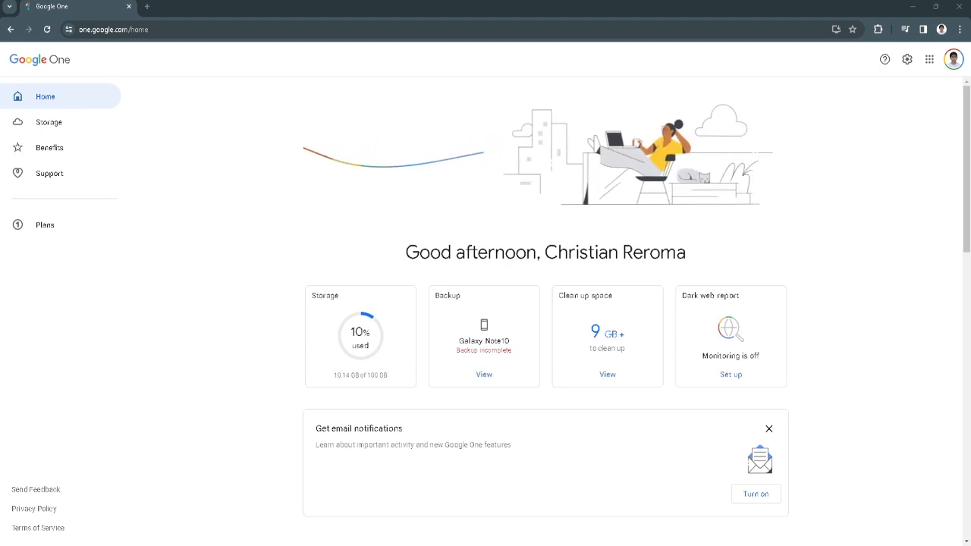
{"action": "mouse_move", "coordinate": [242, 273]}
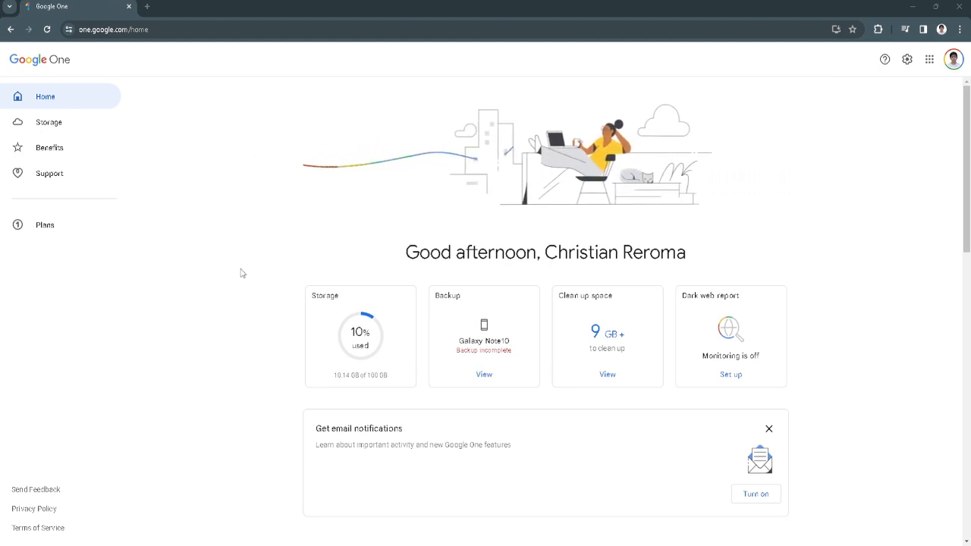
{"action": "mouse_move", "coordinate": [250, 283]}
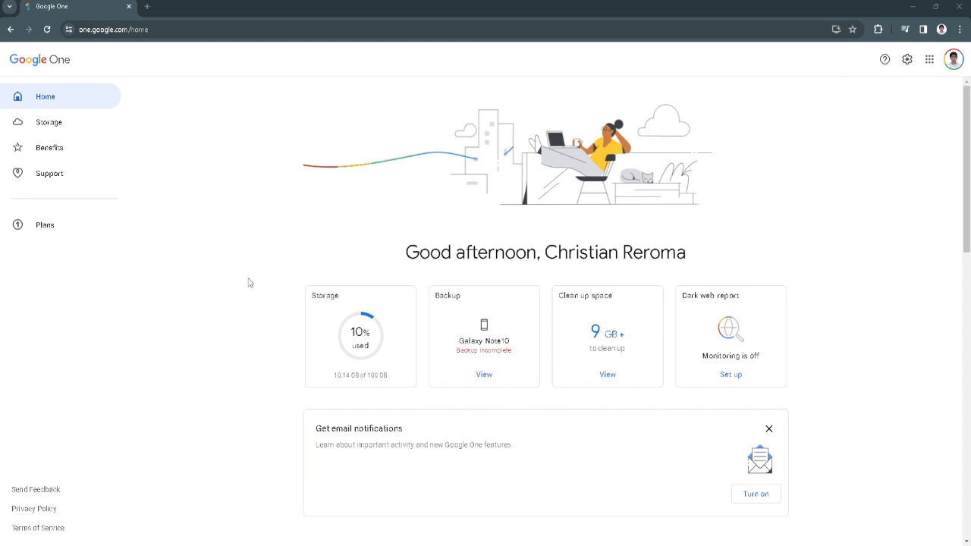
{"action": "mouse_move", "coordinate": [287, 71]}
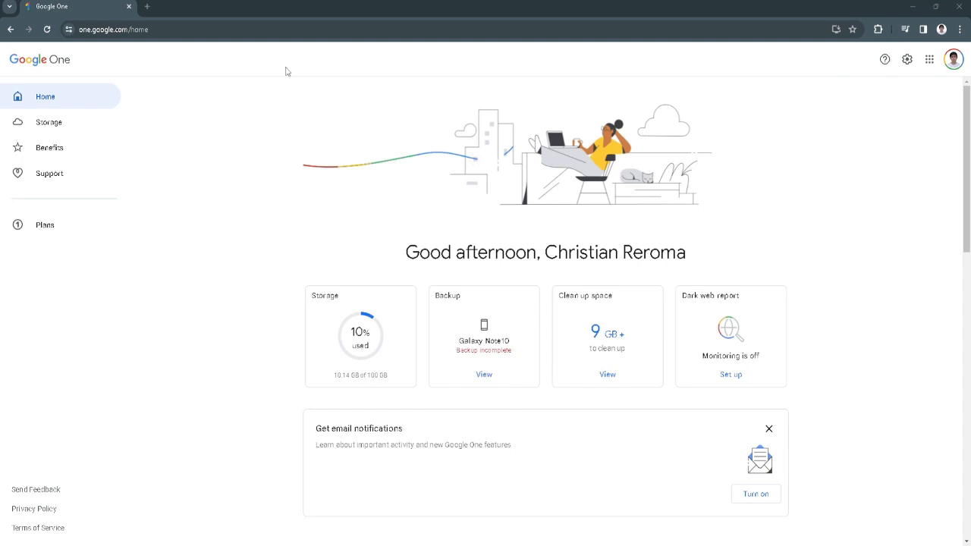
{"action": "mouse_move", "coordinate": [448, 427]}
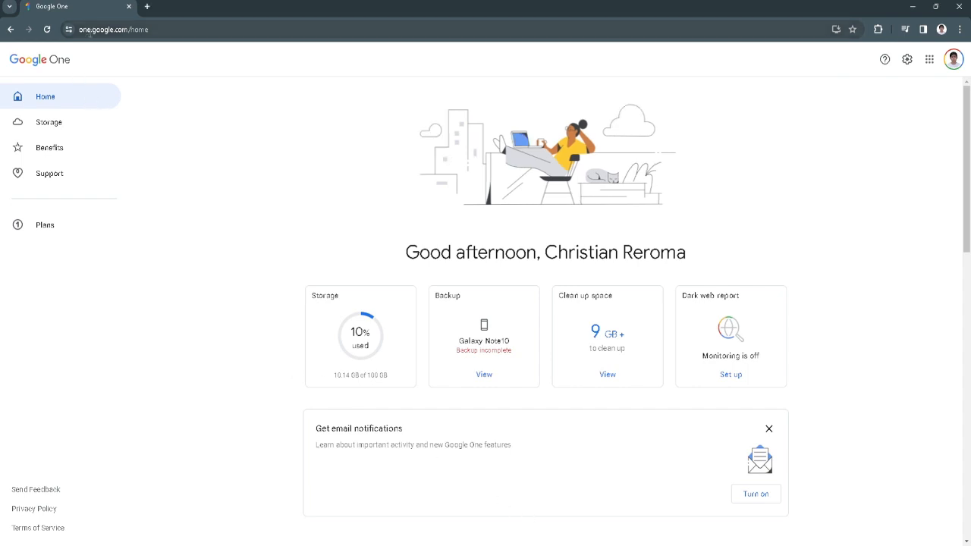
{"action": "mouse_move", "coordinate": [245, 246]}
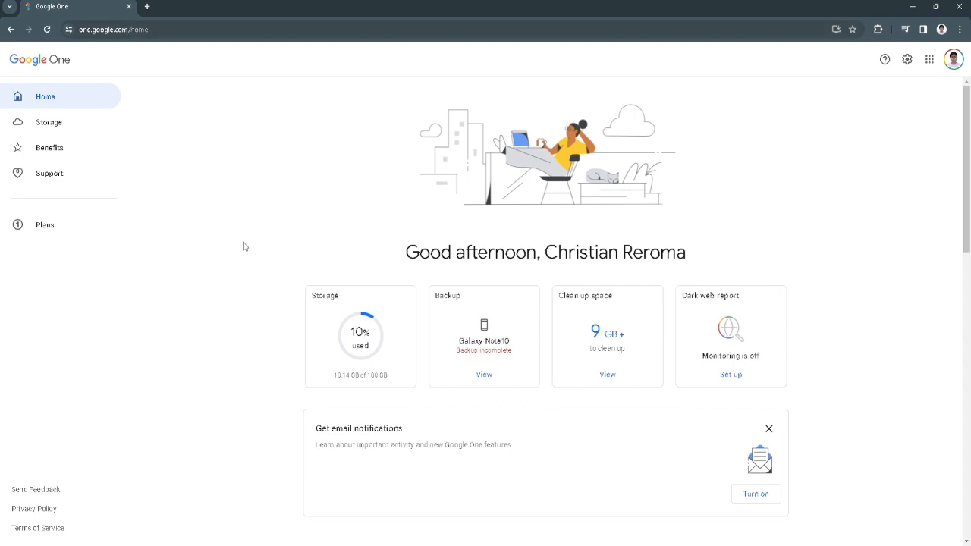
{"action": "mouse_move", "coordinate": [414, 409]}
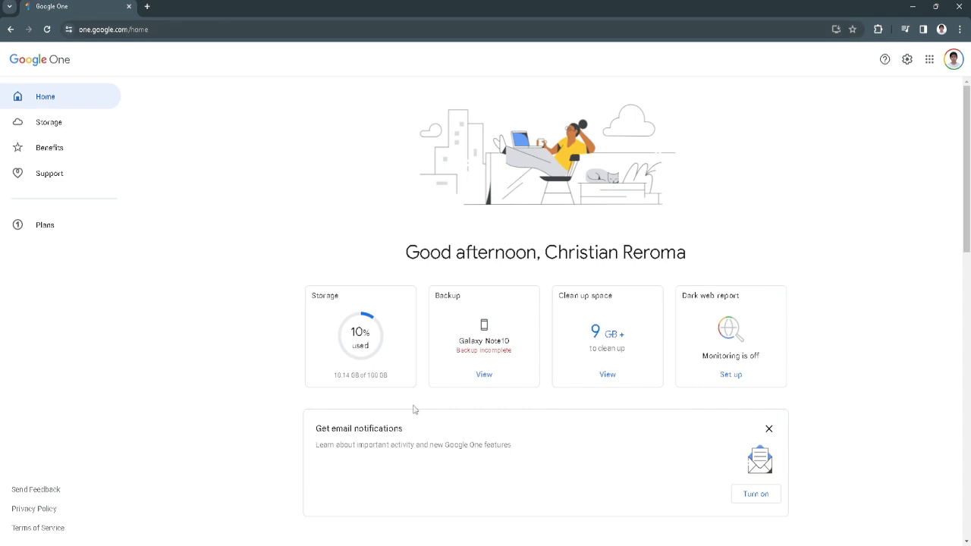
{"action": "mouse_move", "coordinate": [278, 260]}
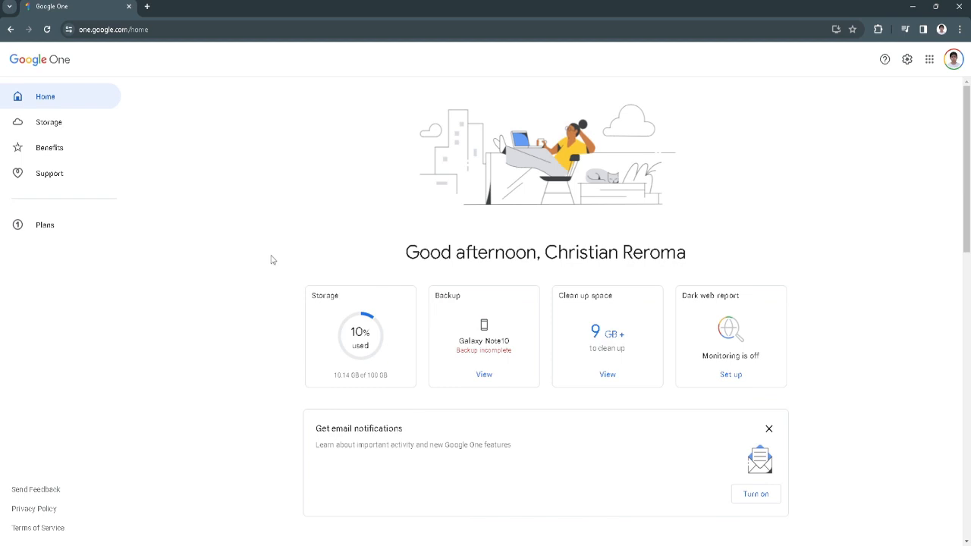
{"action": "mouse_move", "coordinate": [443, 306]}
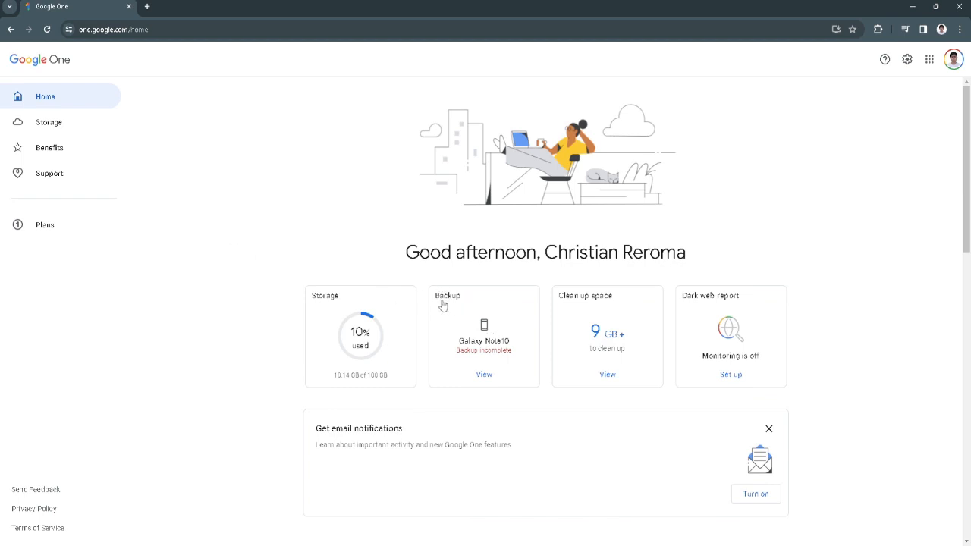
{"action": "mouse_move", "coordinate": [474, 347]}
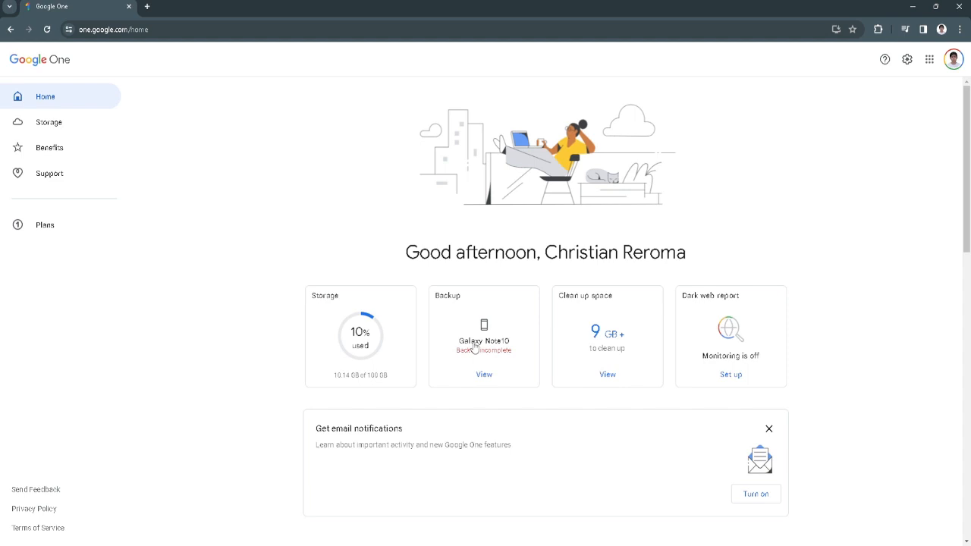
{"action": "mouse_move", "coordinate": [467, 363]}
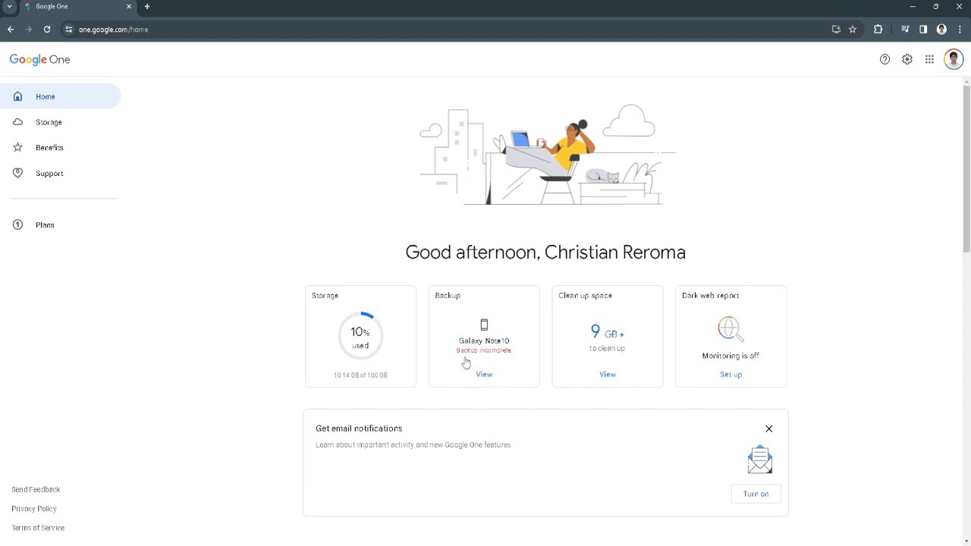
- Open the Galaxy Note10 backup details and jump to its photos and videos in Google Photos
{"action": "left_click", "coordinate": [484, 374]}
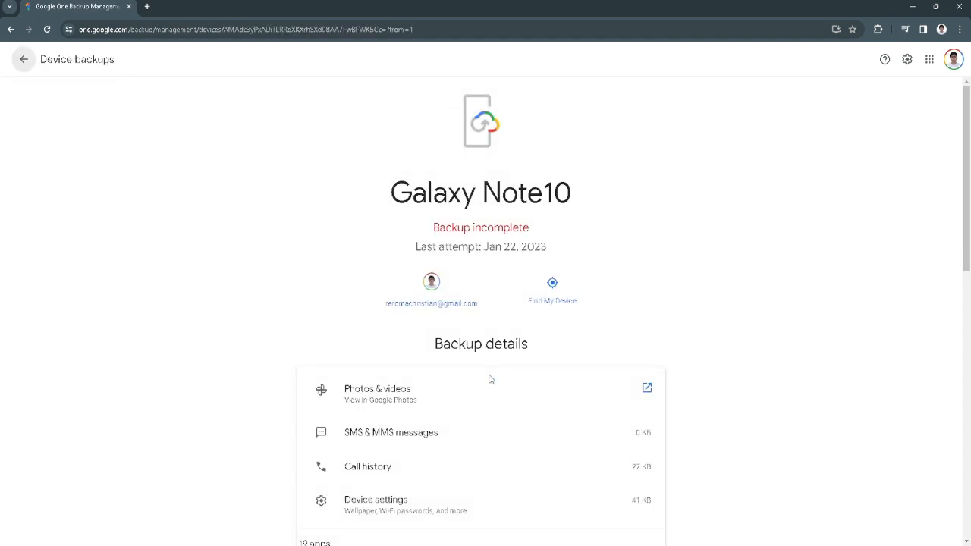
{"action": "scroll", "scroll_direction": "down", "scroll_amount": 3}
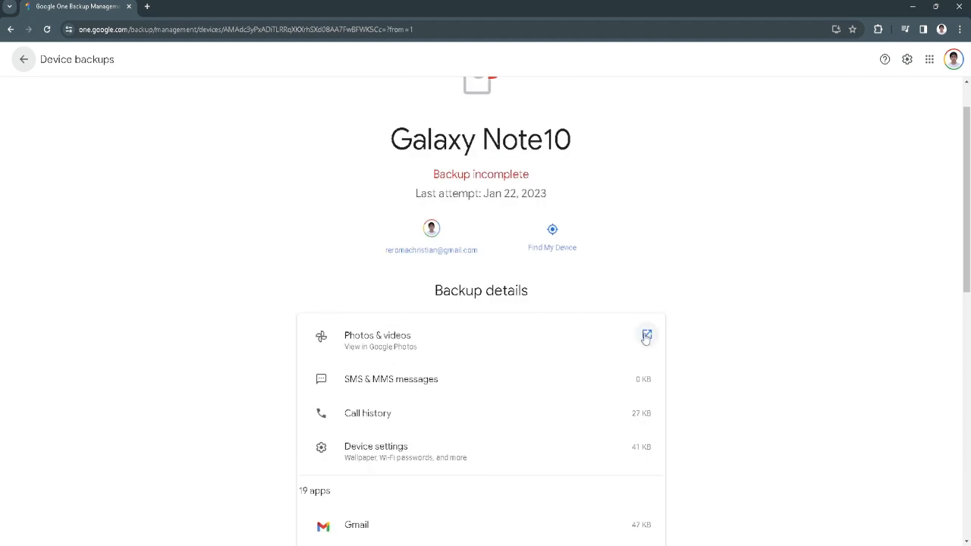
{"action": "left_click", "coordinate": [645, 336]}
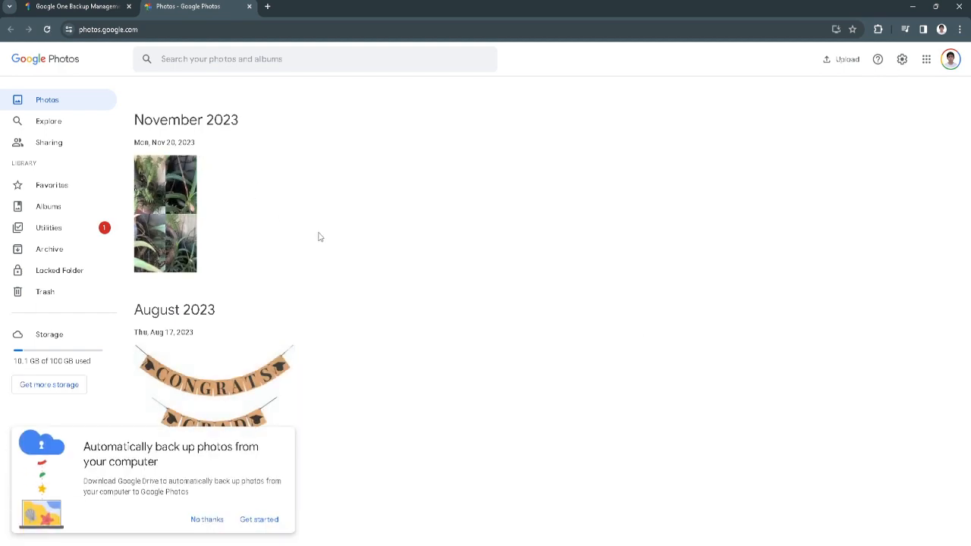
{"action": "mouse_move", "coordinate": [330, 223]}
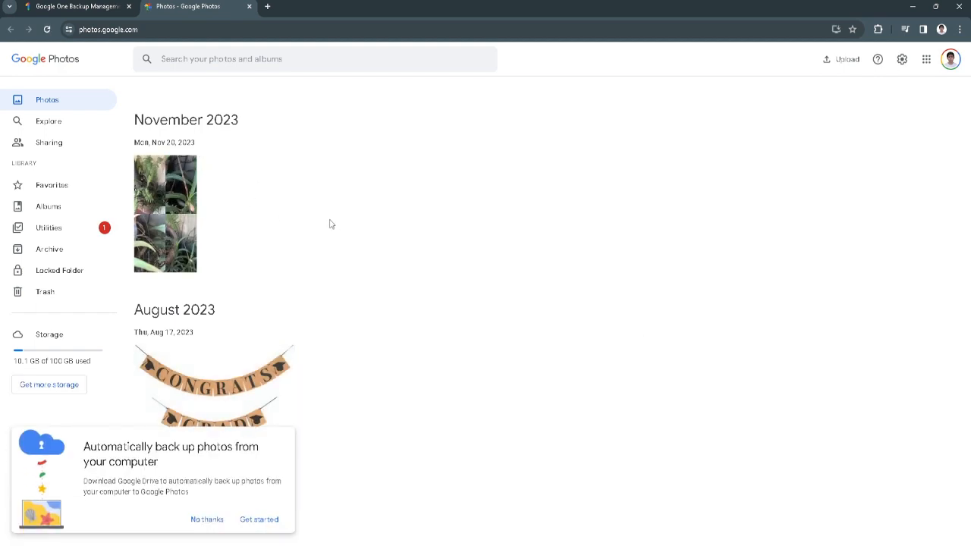
{"action": "mouse_move", "coordinate": [53, 229]}
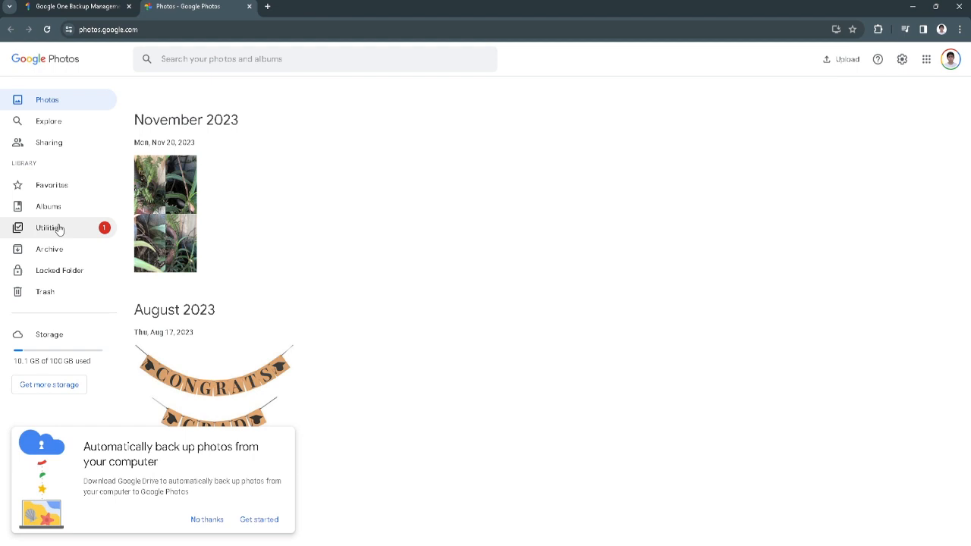
- Open Utilities in Google Photos and choose 'Back up photos from your computer'
{"action": "left_click", "coordinate": [50, 229]}
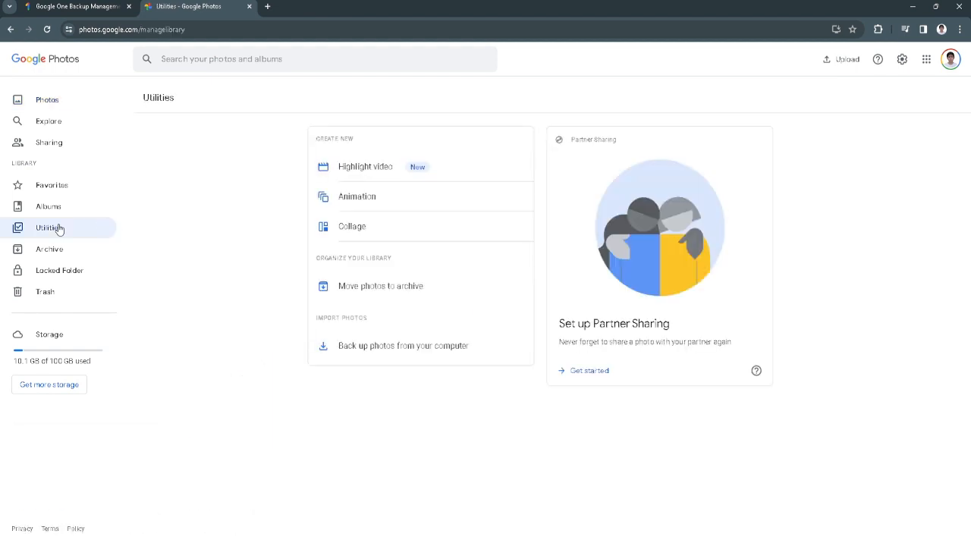
{"action": "mouse_move", "coordinate": [330, 362]}
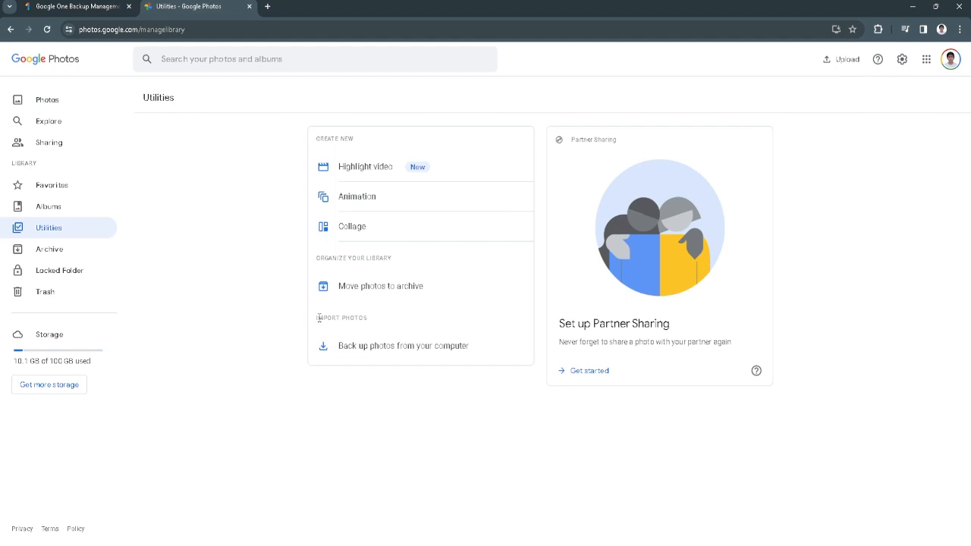
{"action": "mouse_move", "coordinate": [385, 330]}
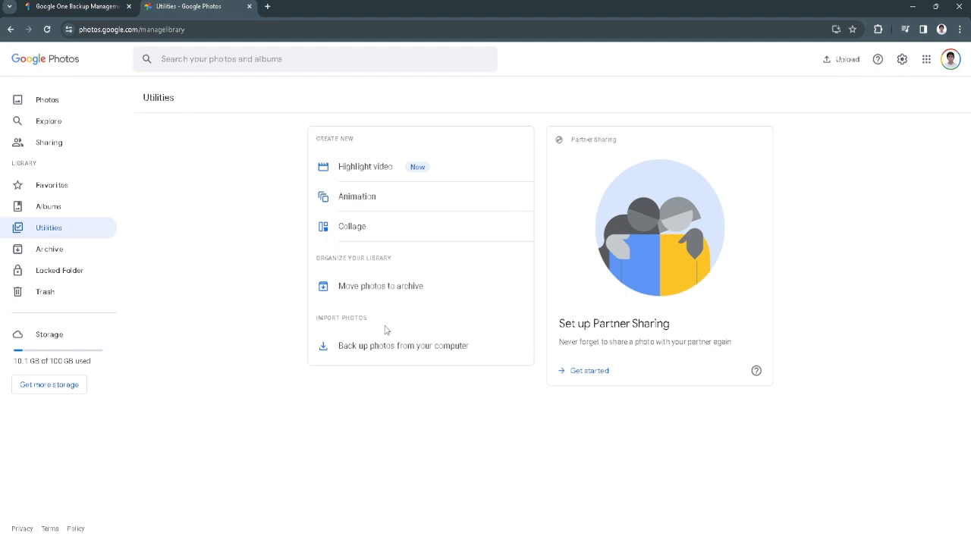
{"action": "mouse_move", "coordinate": [383, 353]}
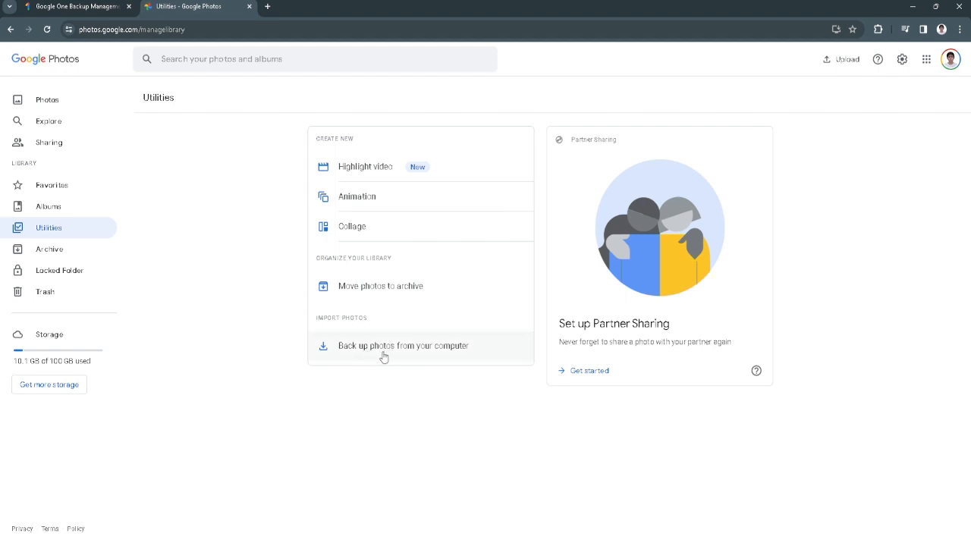
{"action": "left_click", "coordinate": [403, 345]}
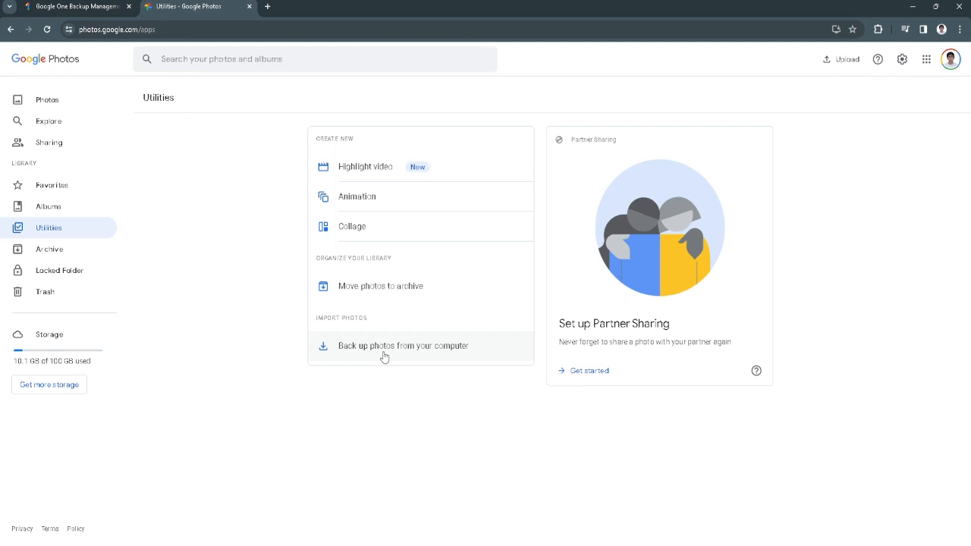
{"action": "left_click", "coordinate": [403, 345]}
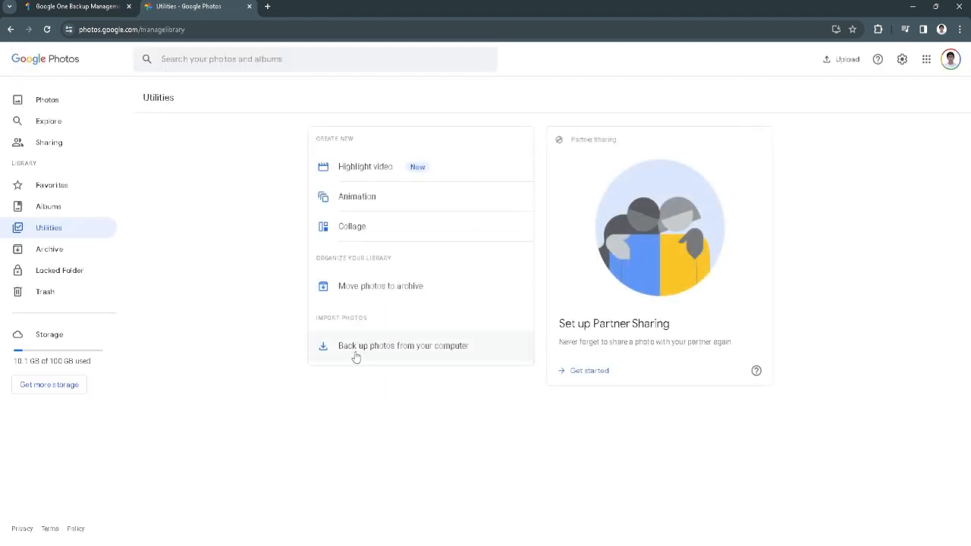
{"action": "mouse_move", "coordinate": [423, 354]}
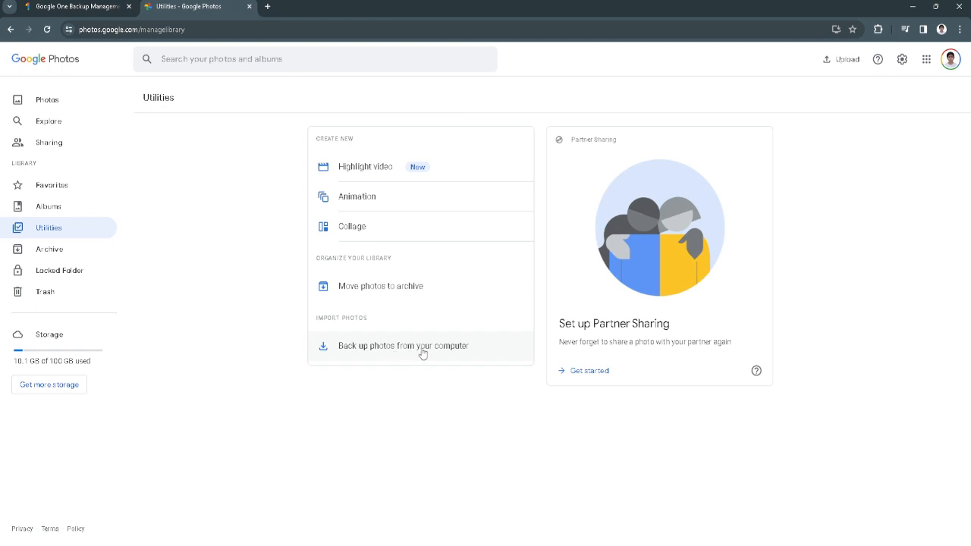